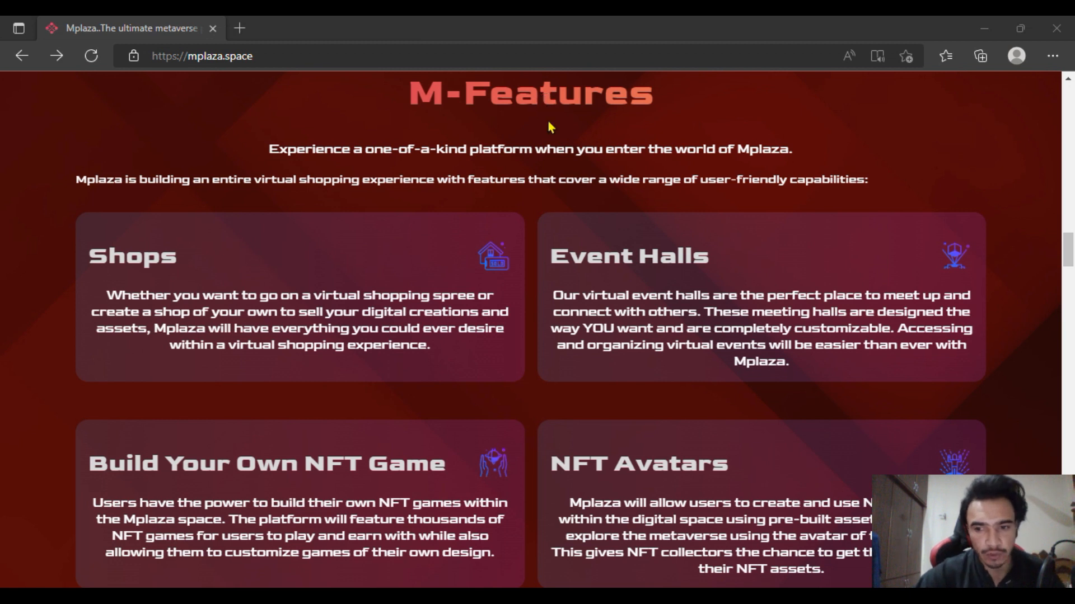
pyautogui.moveTo(546, 143)
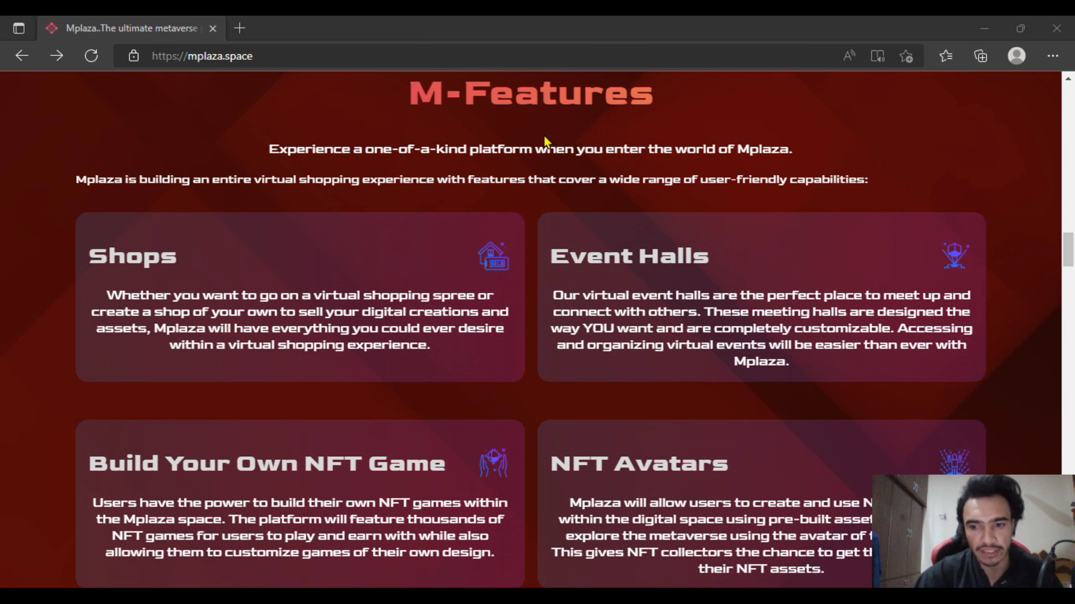
pyautogui.moveTo(591, 140)
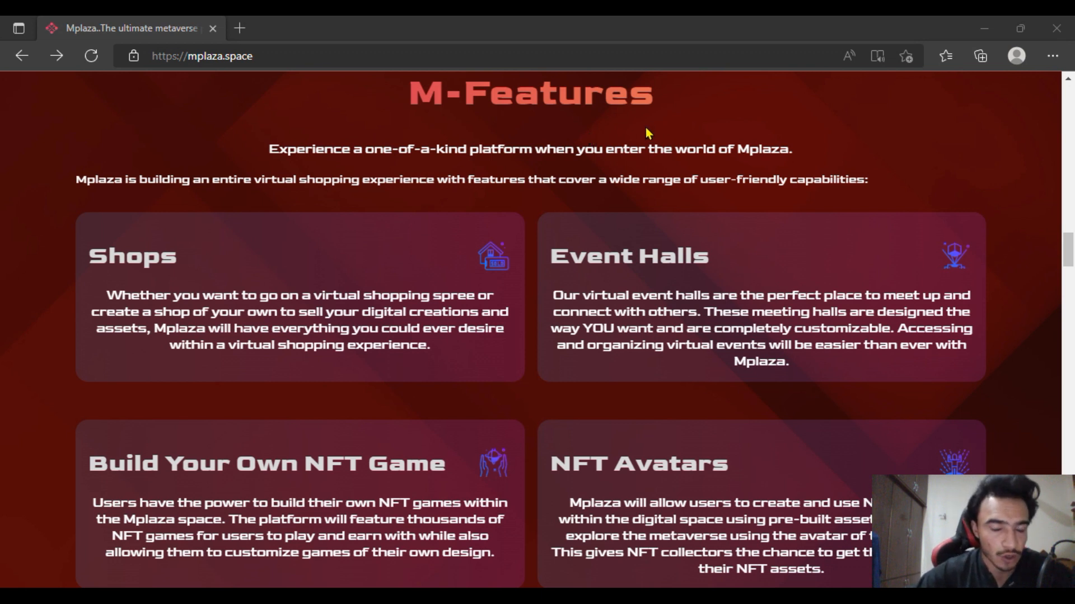
pyautogui.moveTo(899, 138)
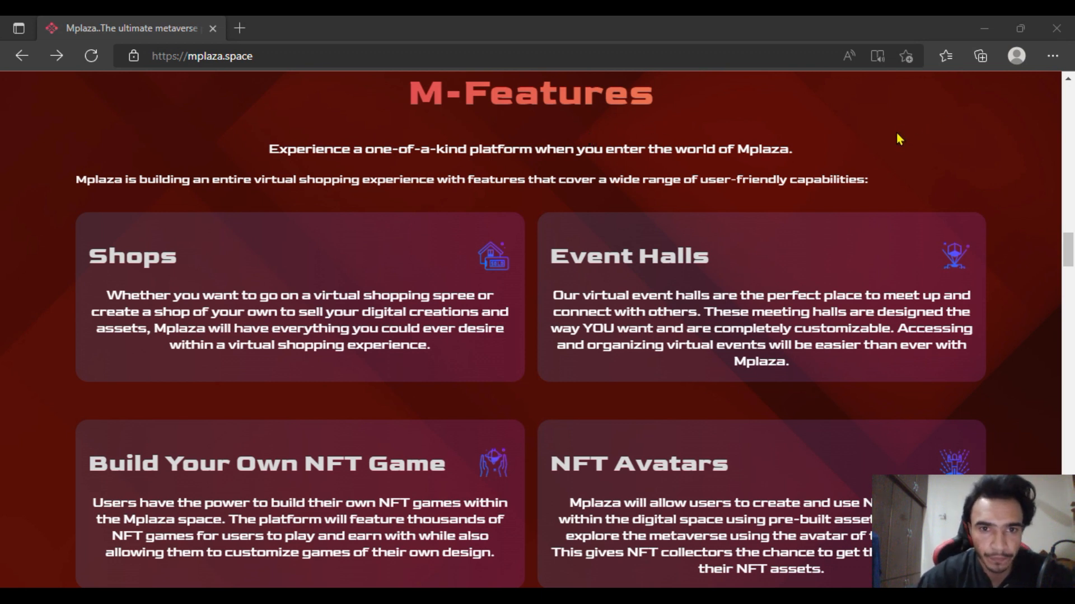
pyautogui.moveTo(637, 149)
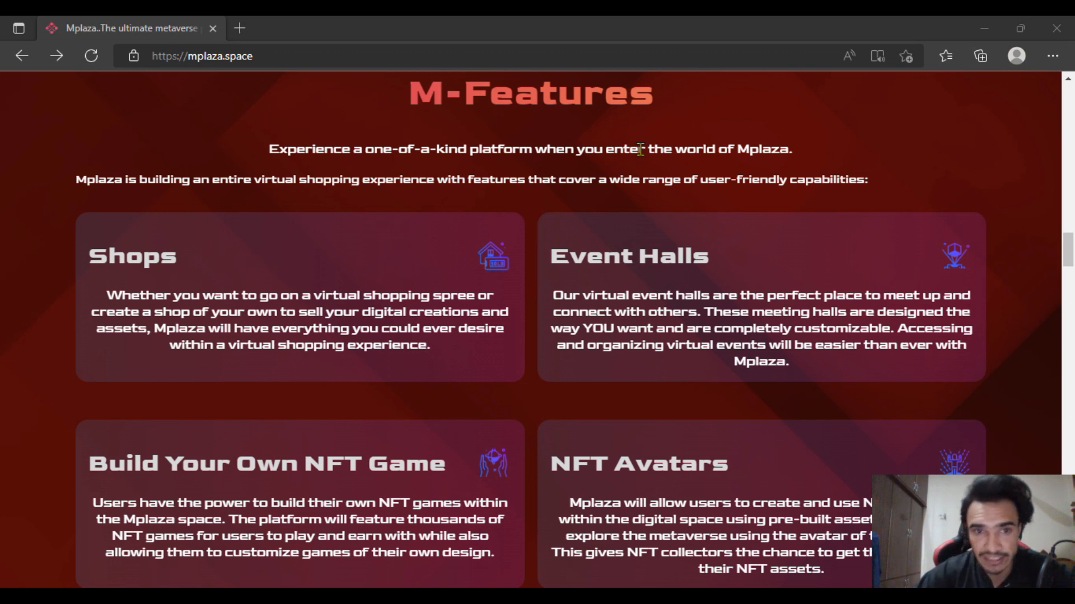
pyautogui.moveTo(547, 204)
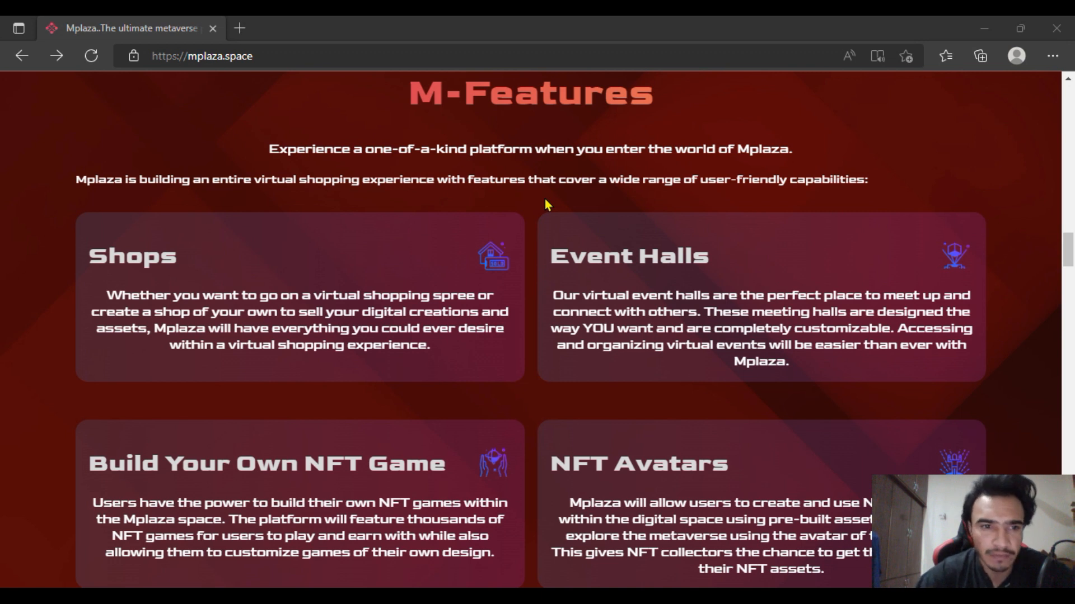
pyautogui.scroll(-3)
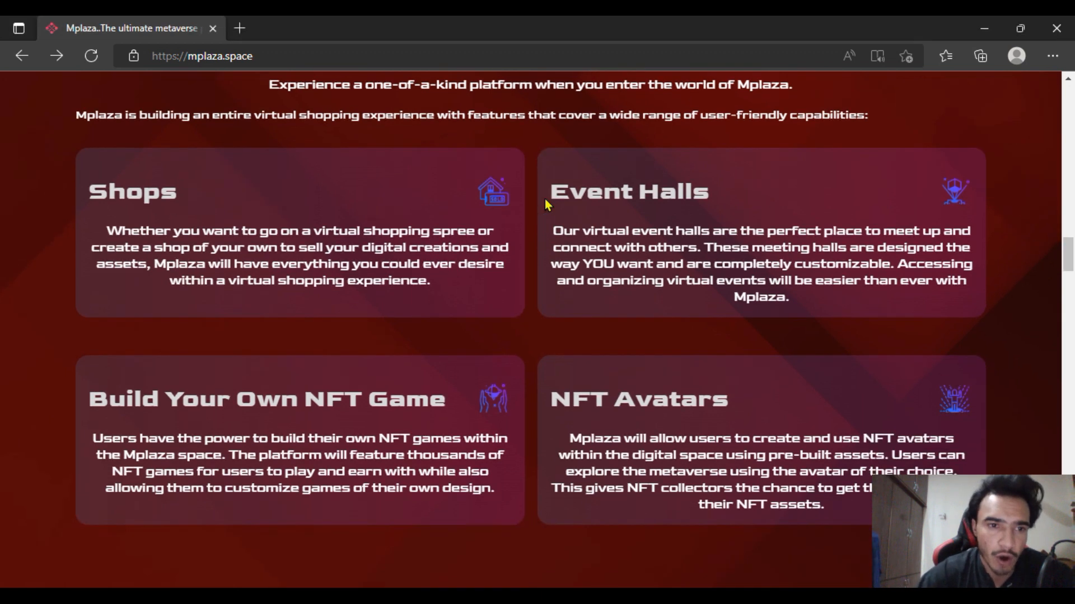
pyautogui.scroll(-3)
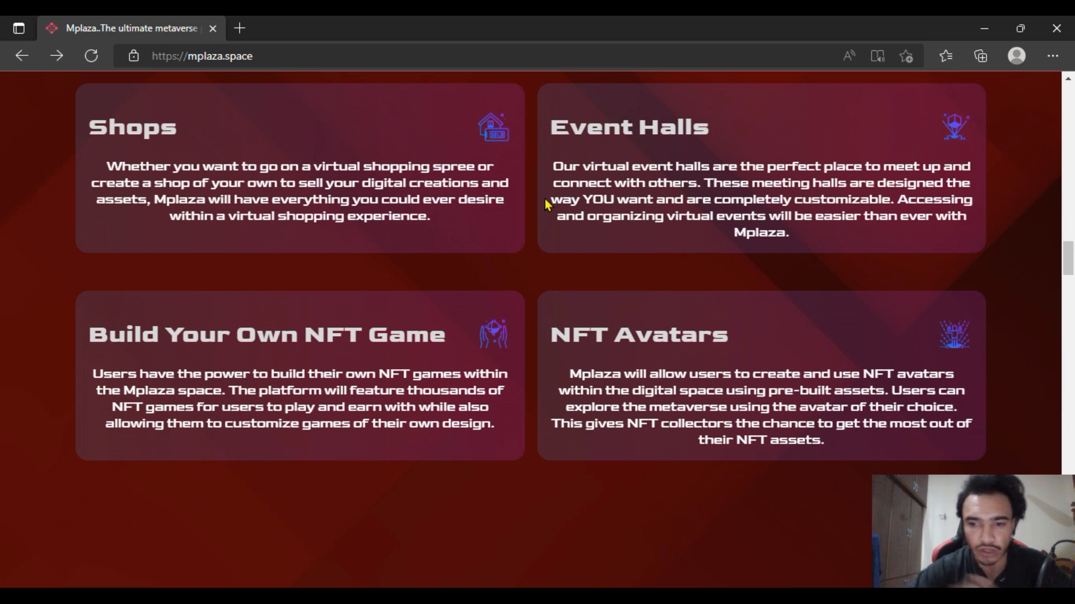
pyautogui.moveTo(544, 143)
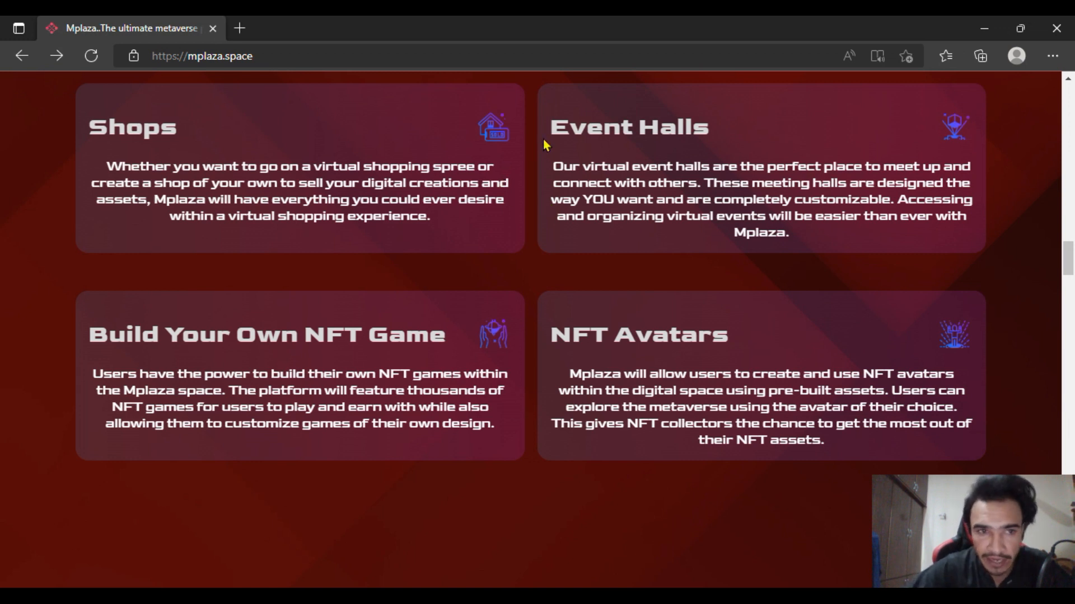
pyautogui.moveTo(698, 154)
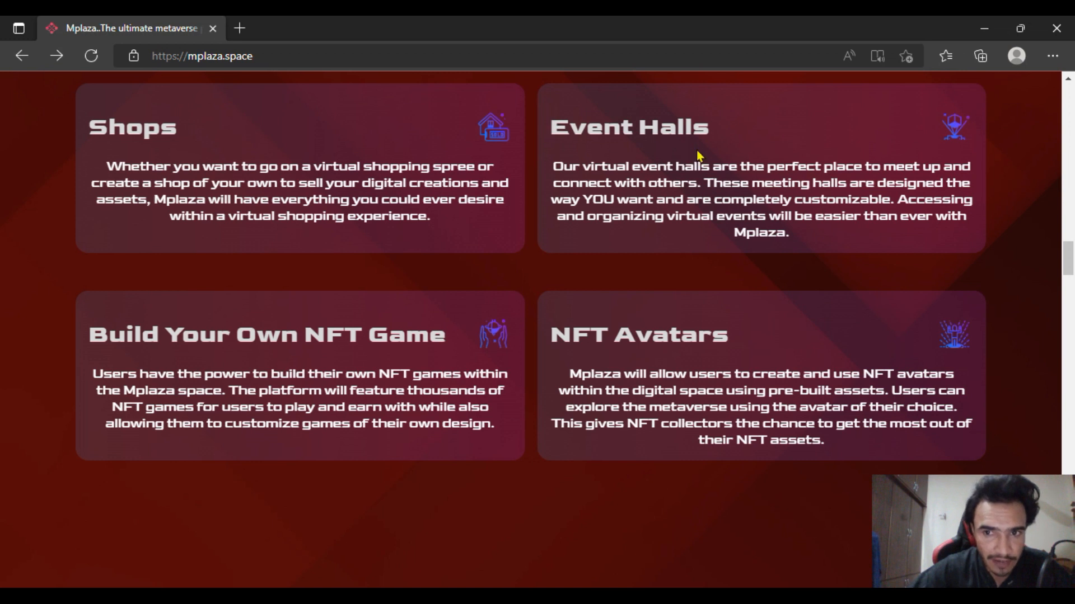
pyautogui.moveTo(821, 204)
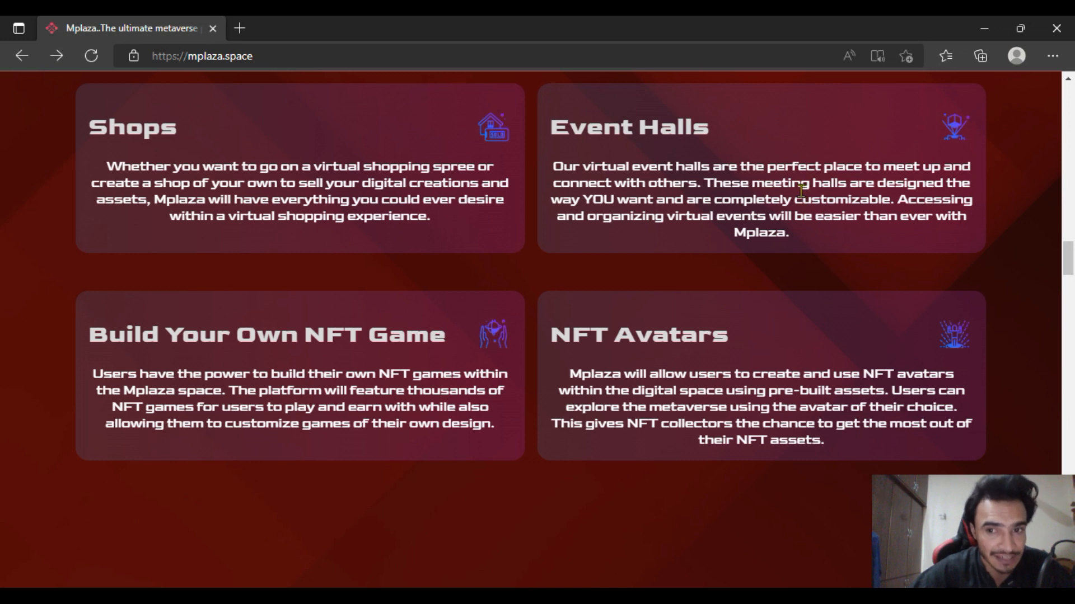
pyautogui.moveTo(773, 190)
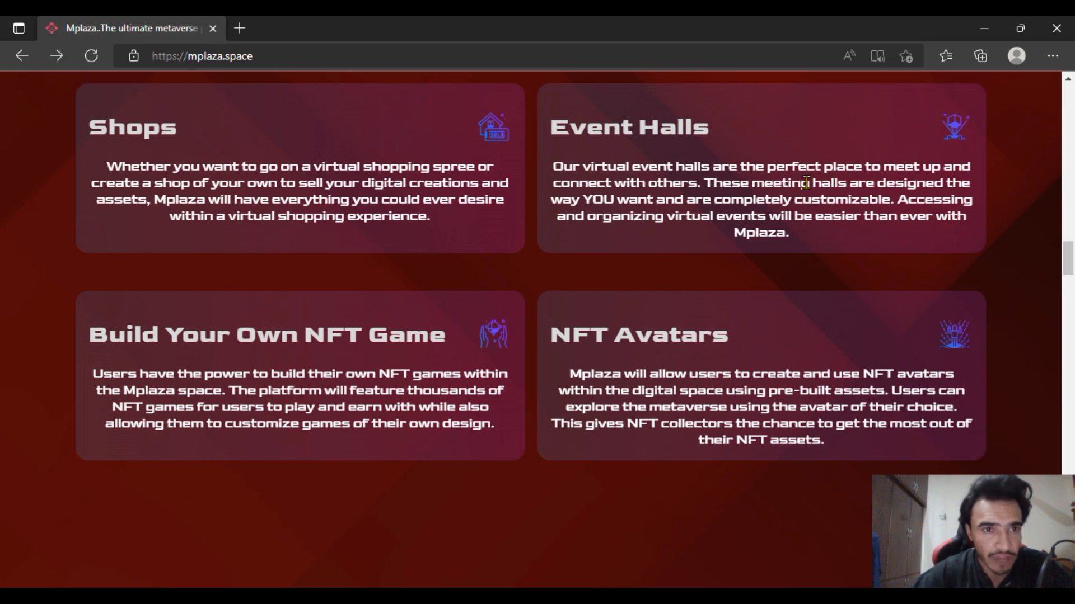
pyautogui.moveTo(153, 28)
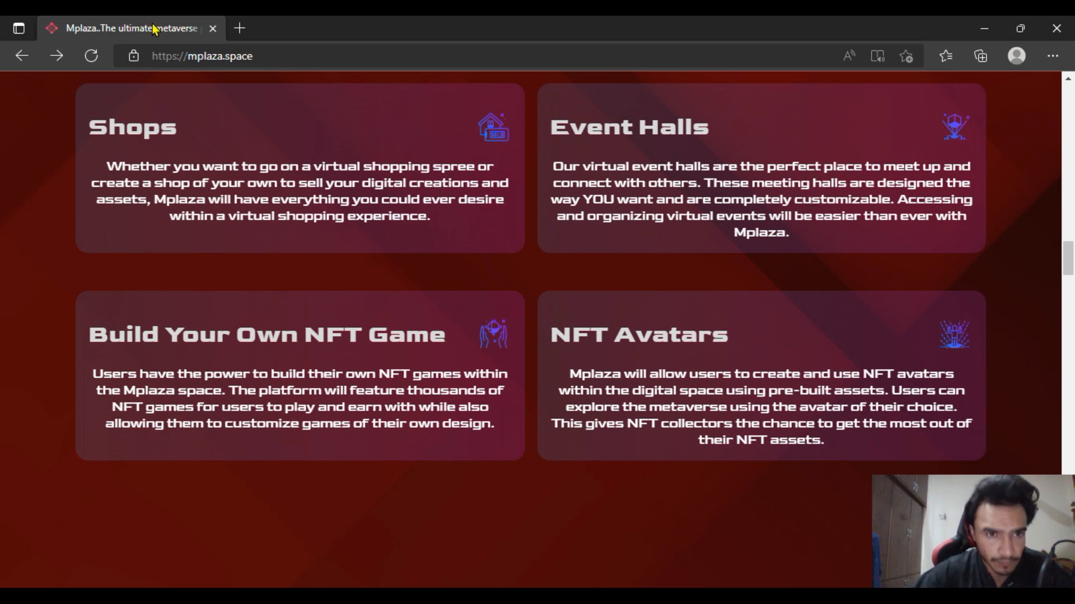
pyautogui.moveTo(137, 28)
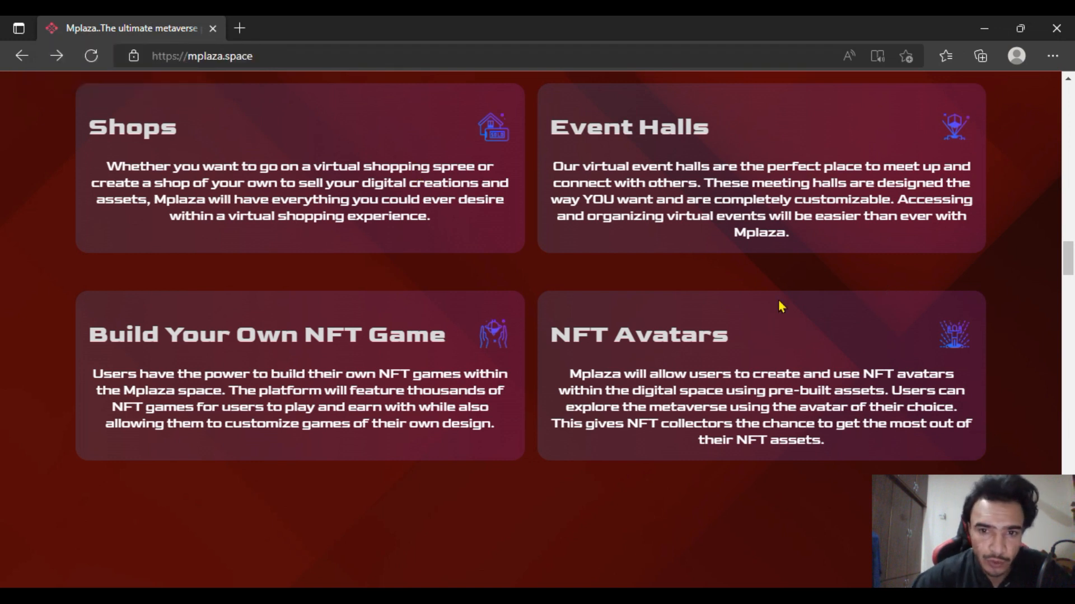
pyautogui.scroll(-3)
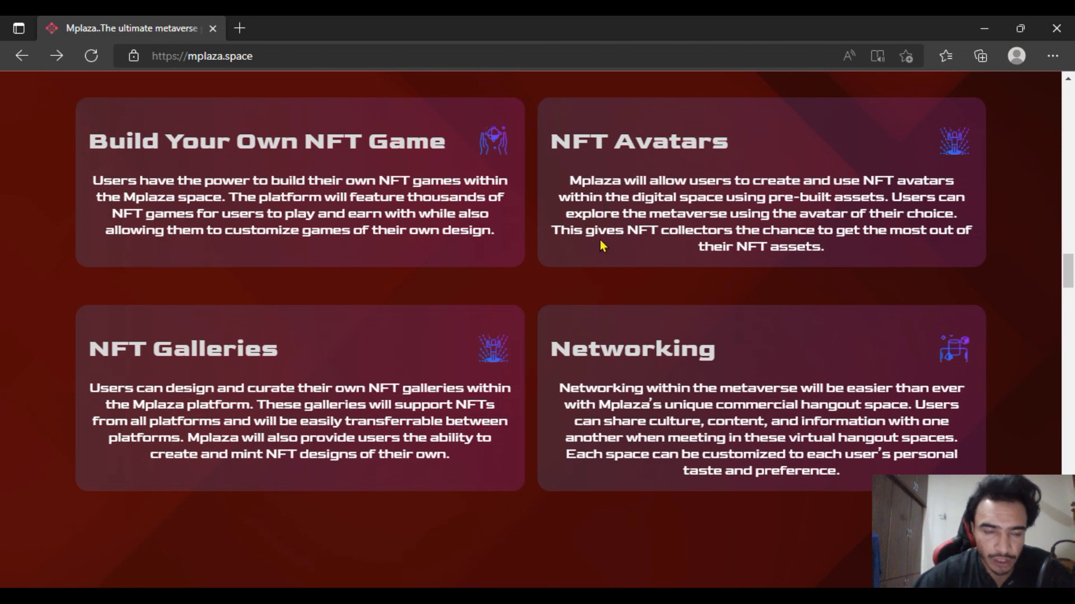
pyautogui.moveTo(477, 255)
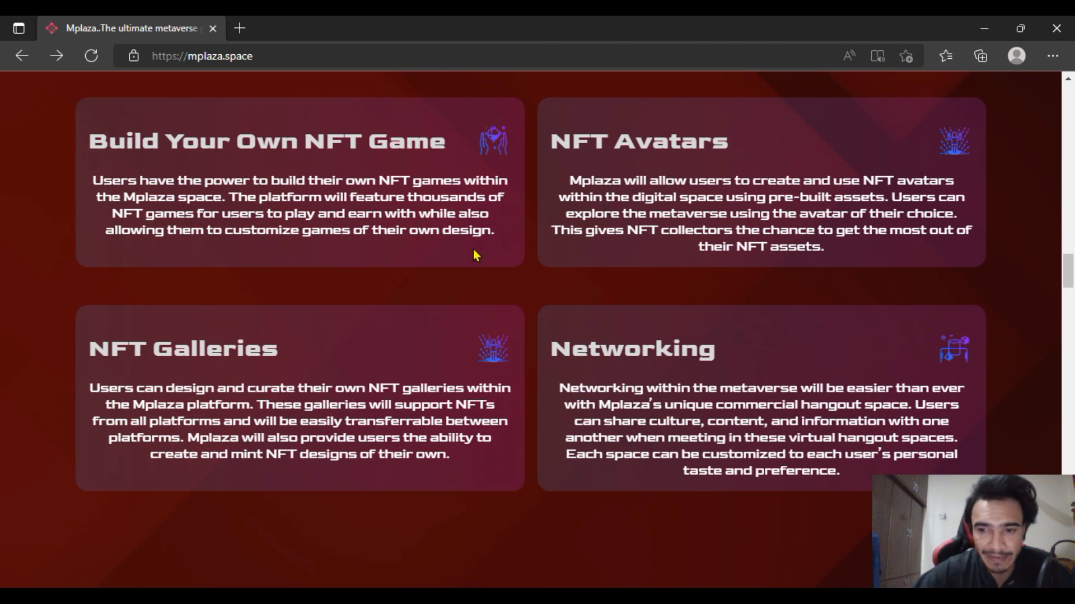
pyautogui.moveTo(357, 217)
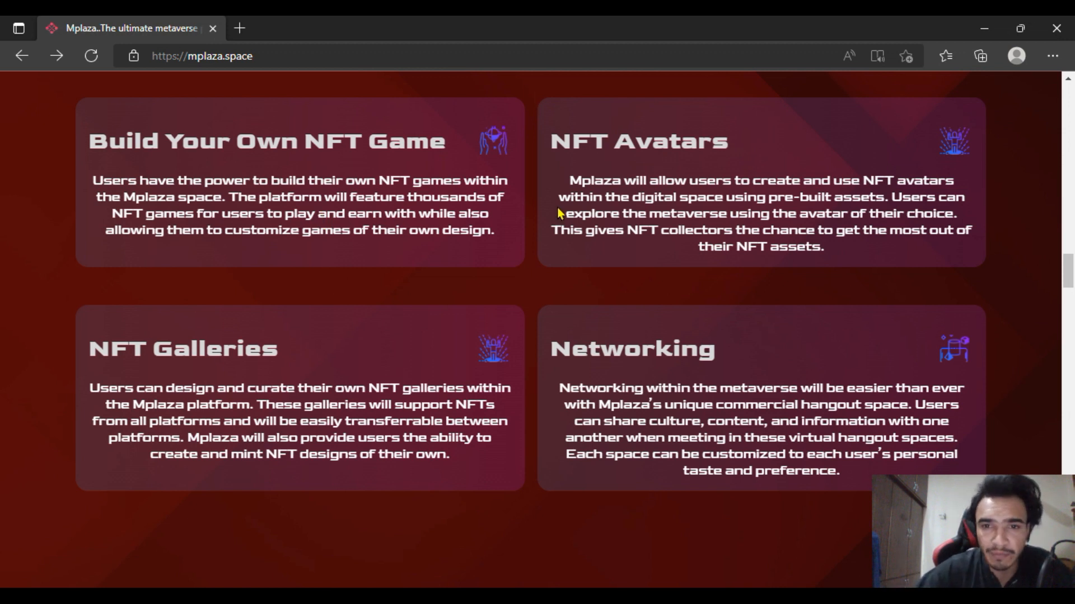
pyautogui.moveTo(690, 143)
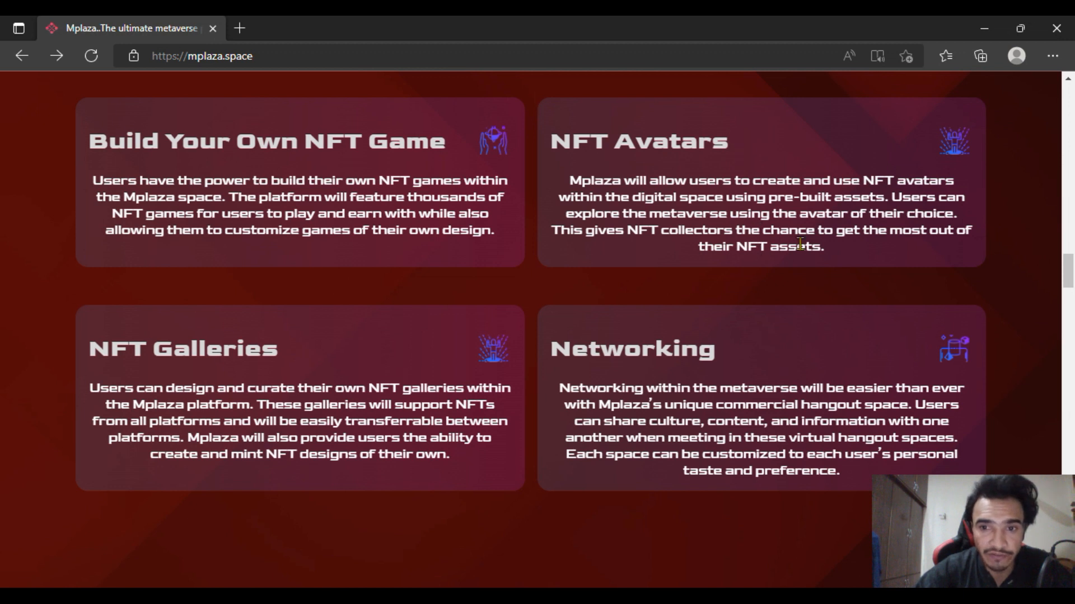
pyautogui.moveTo(660, 201)
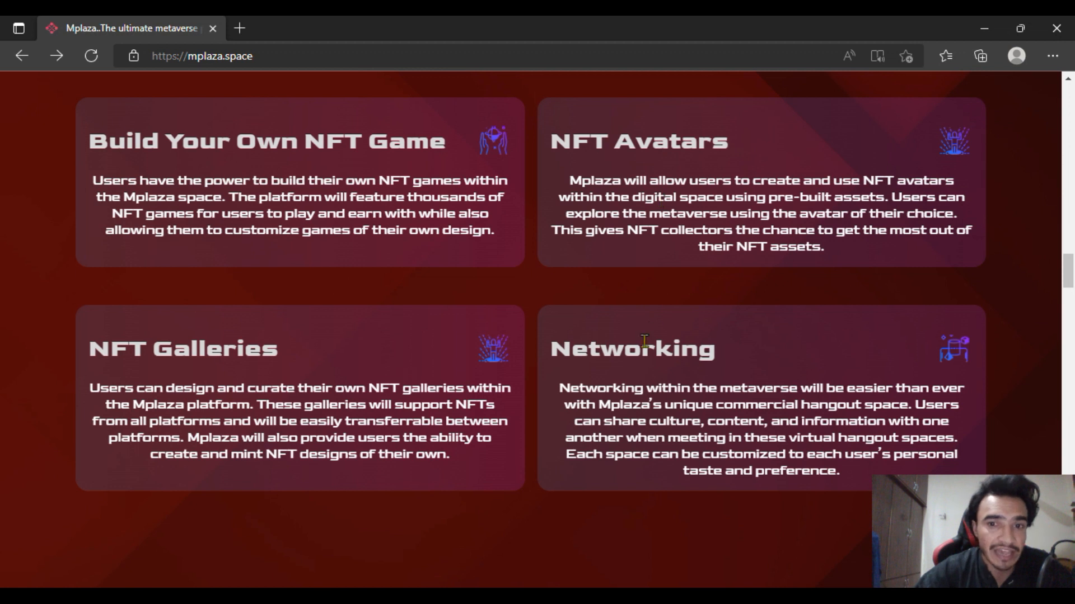
pyautogui.scroll(-3)
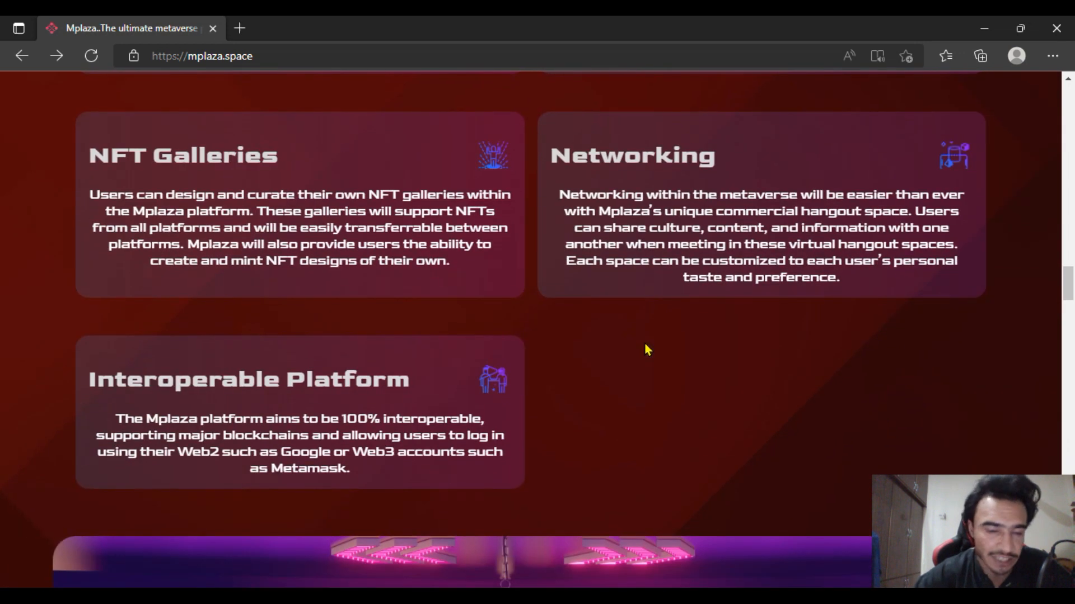
pyautogui.moveTo(629, 324)
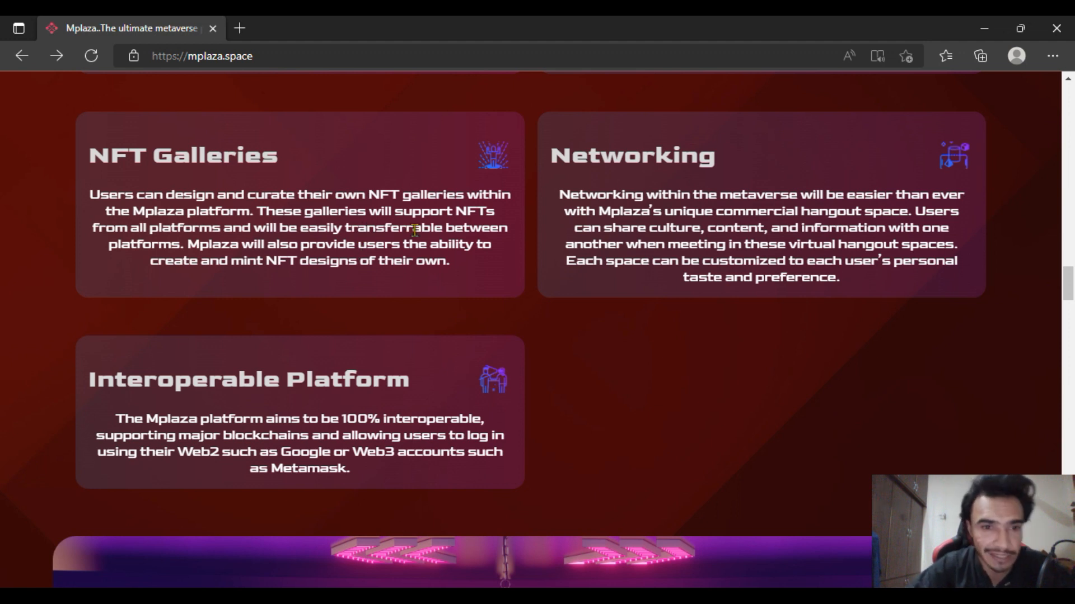
pyautogui.moveTo(548, 233)
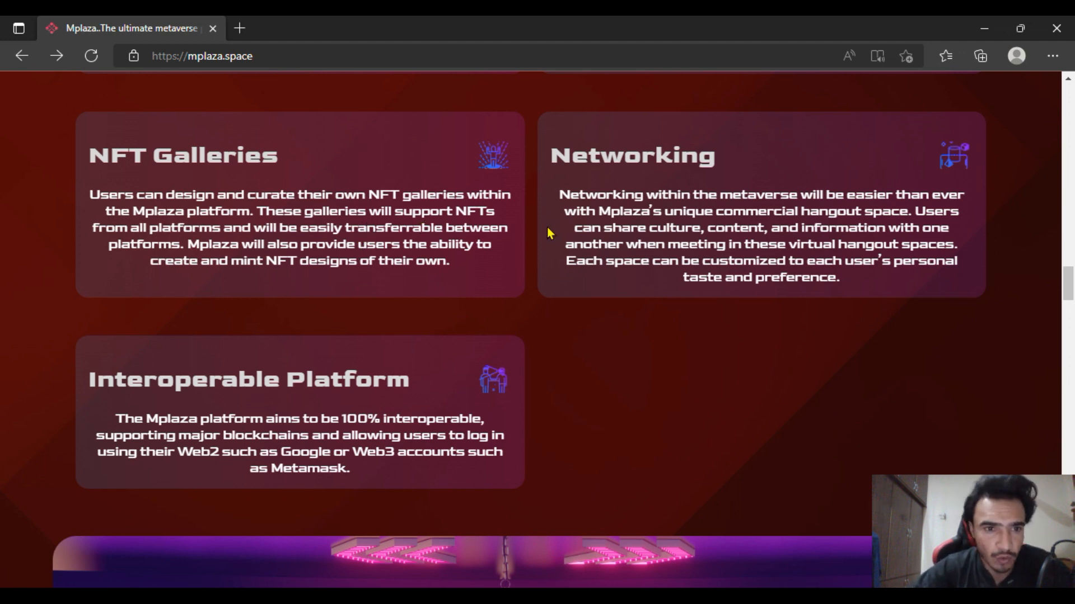
pyautogui.moveTo(490, 275)
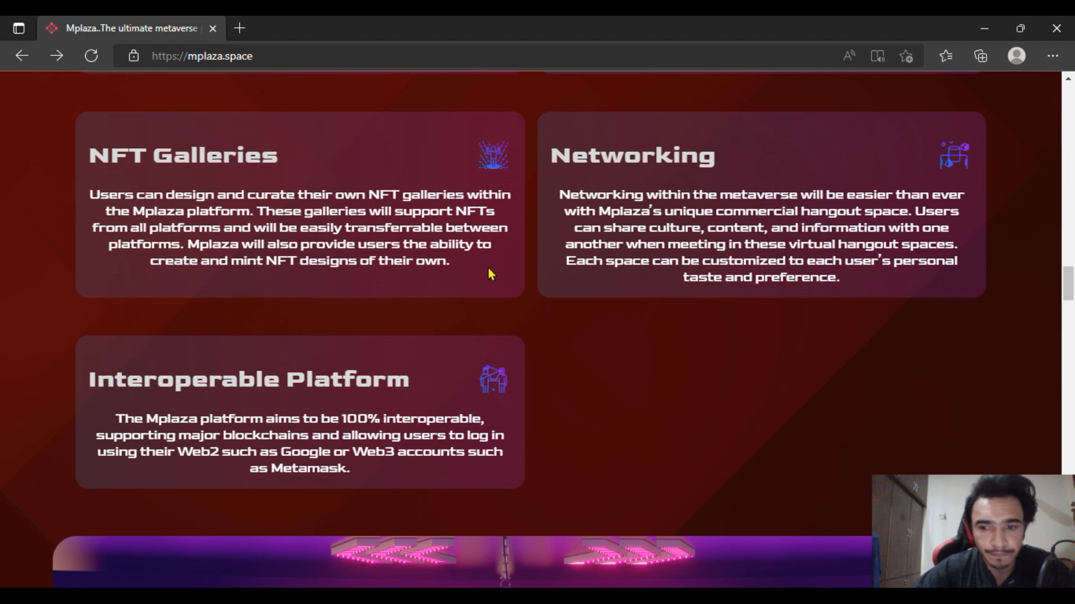
pyautogui.moveTo(452, 274)
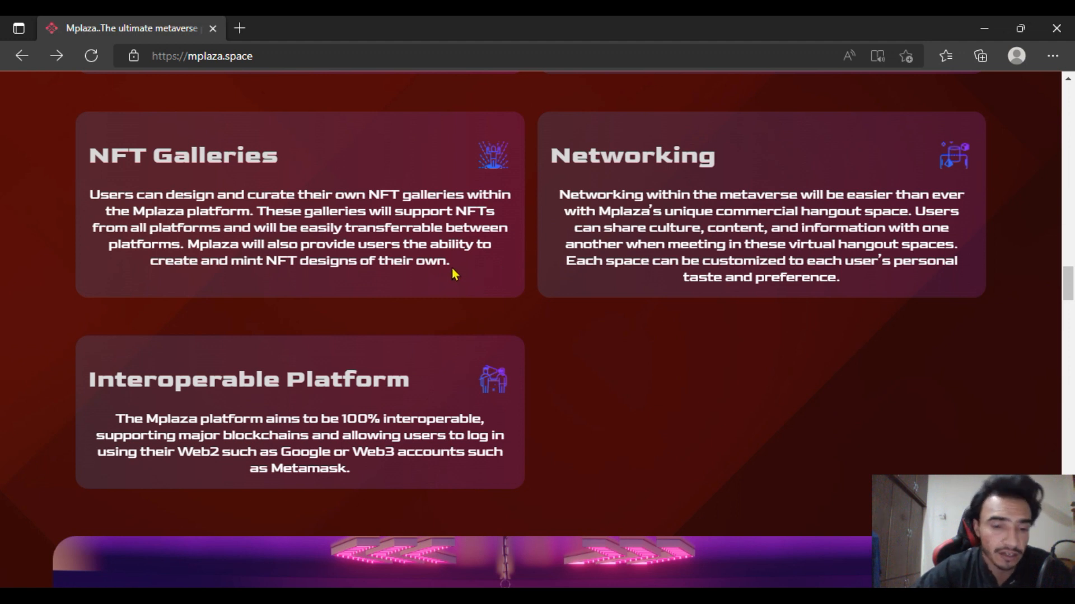
pyautogui.scroll(-3)
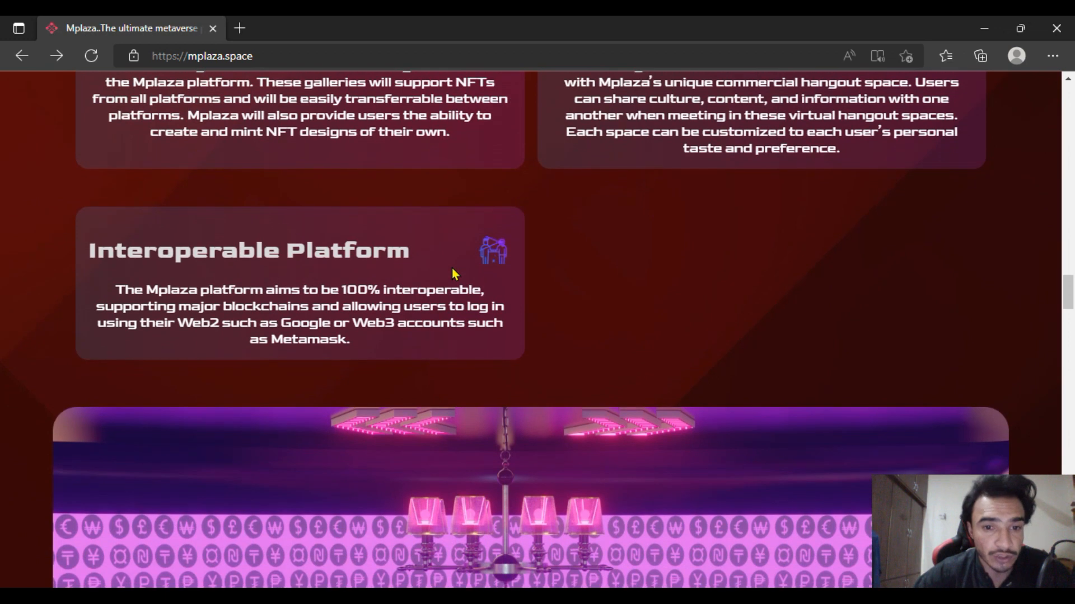
pyautogui.moveTo(456, 248)
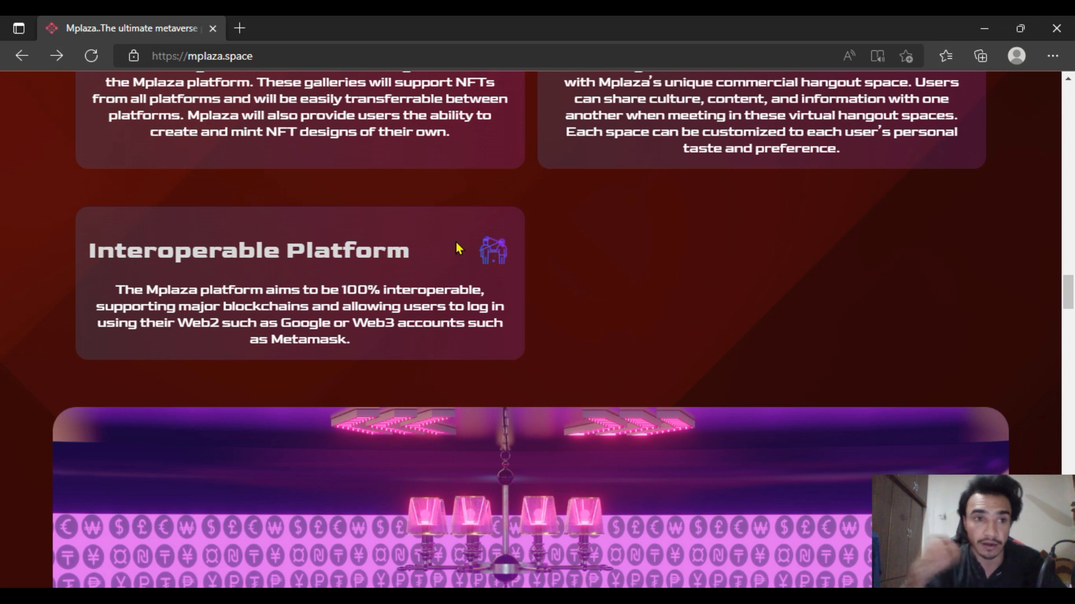
pyautogui.scroll(-3)
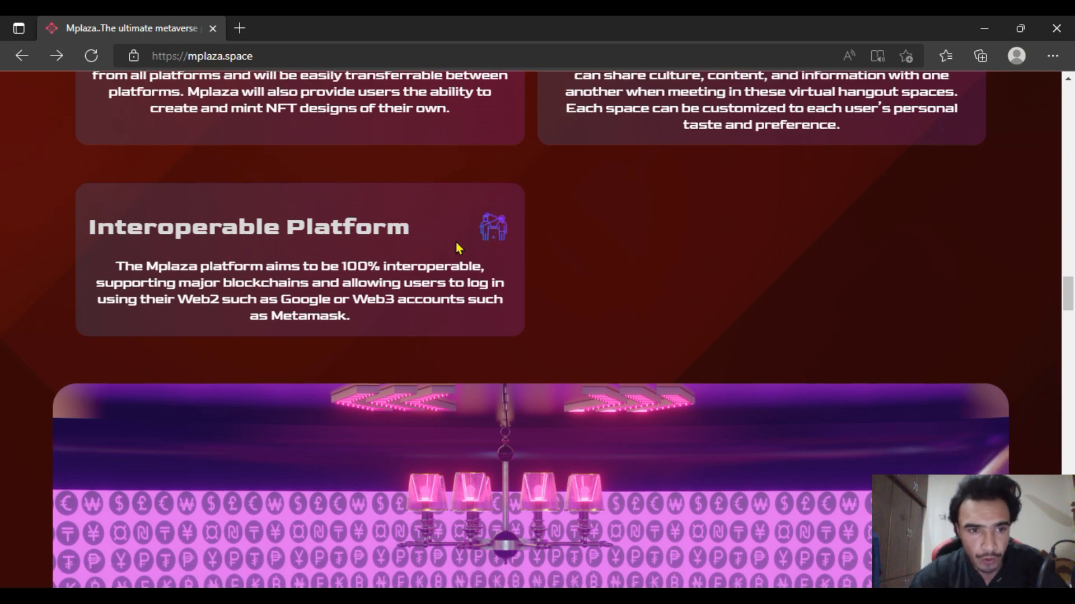
pyautogui.scroll(-3)
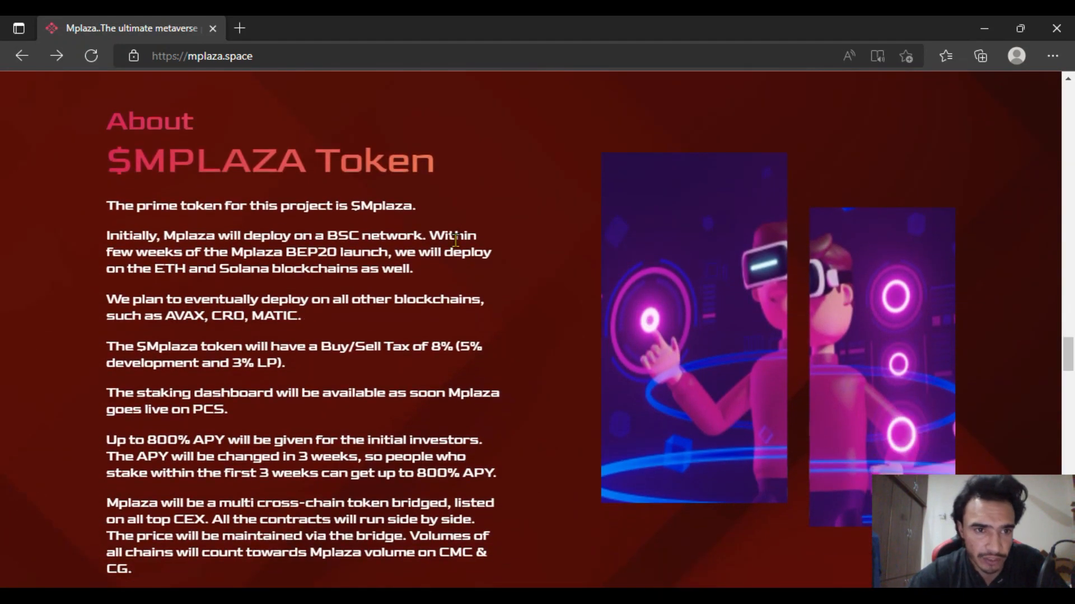
pyautogui.scroll(-3)
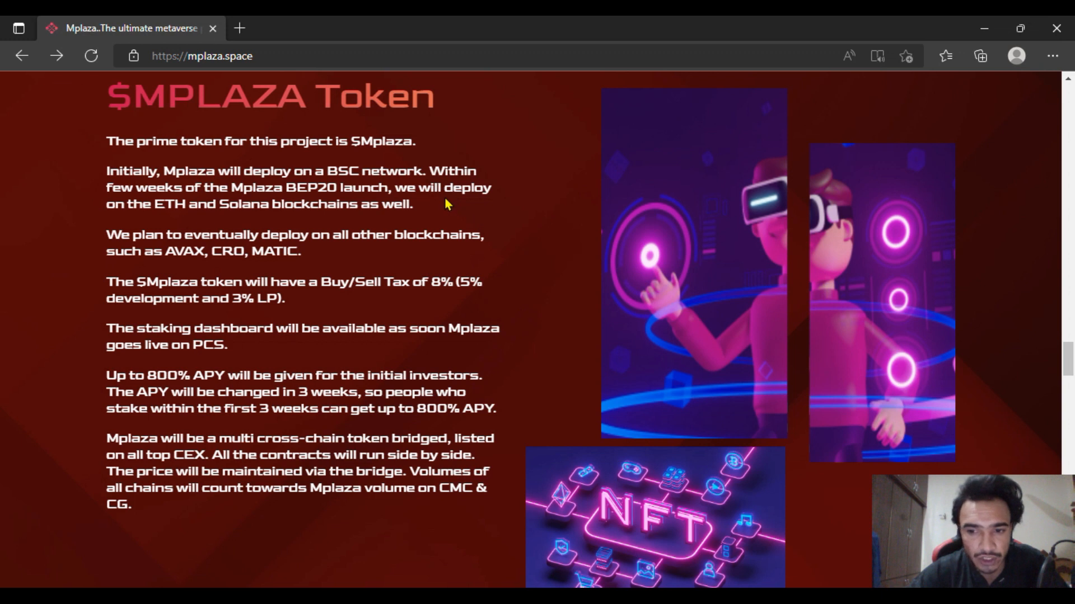
pyautogui.moveTo(461, 209)
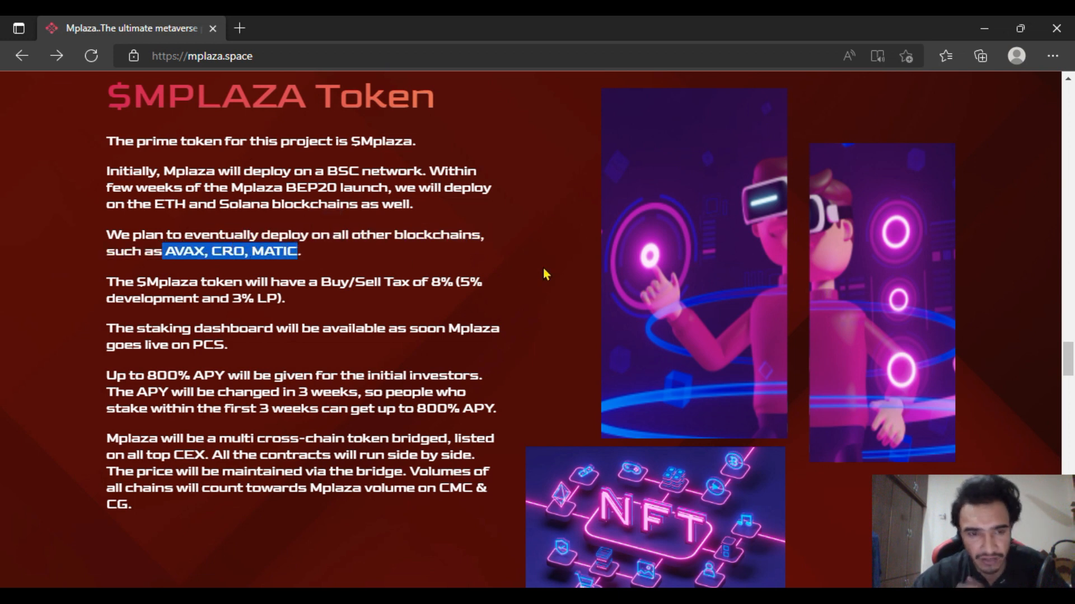
pyautogui.moveTo(428, 321)
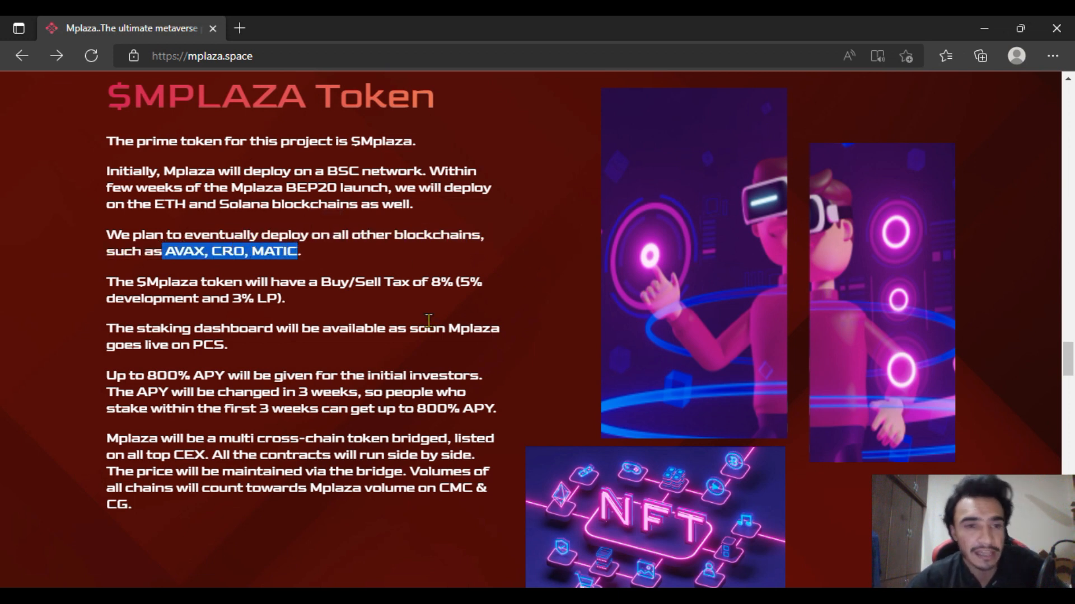
pyautogui.moveTo(412, 312)
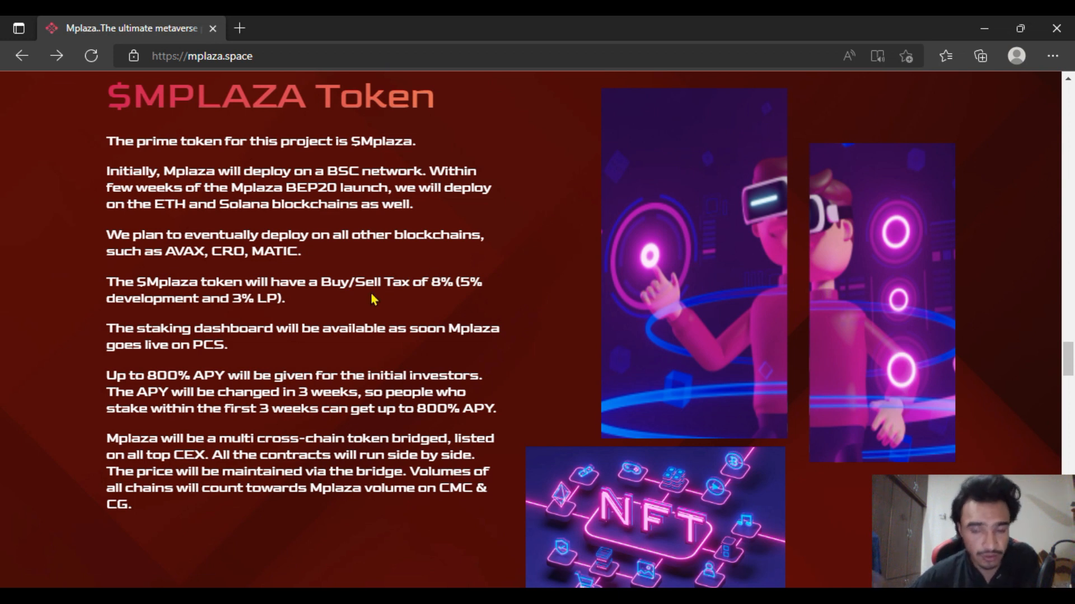
pyautogui.moveTo(377, 291)
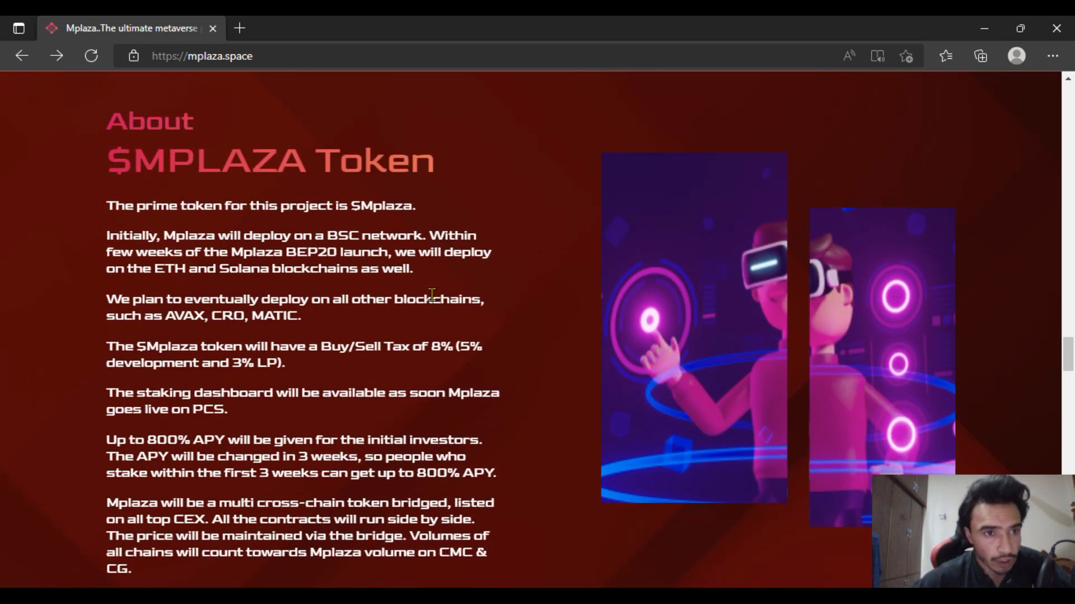
pyautogui.scroll(3)
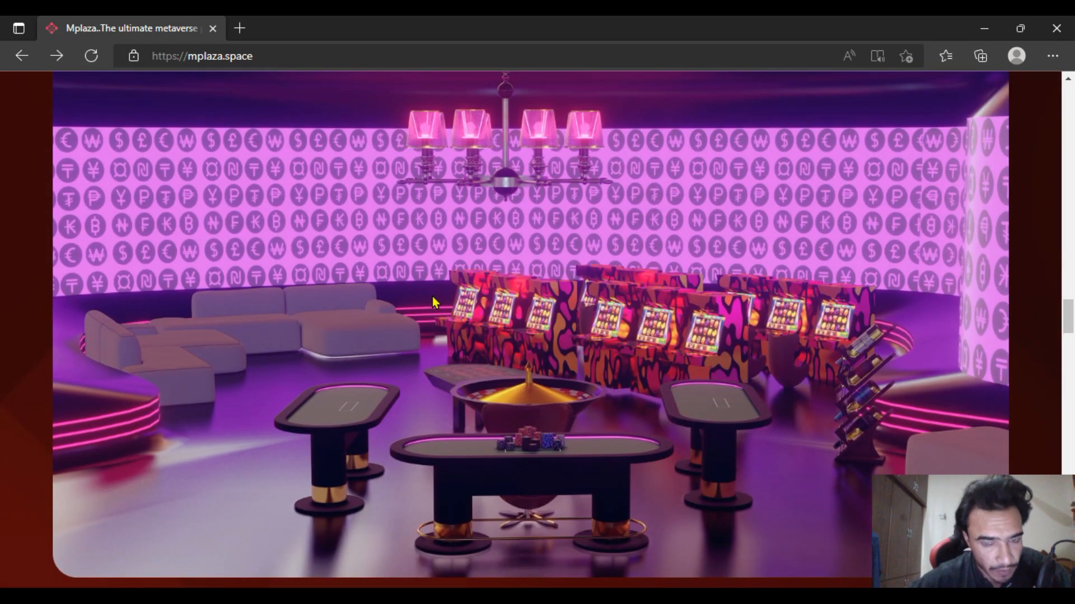
pyautogui.scroll(-3)
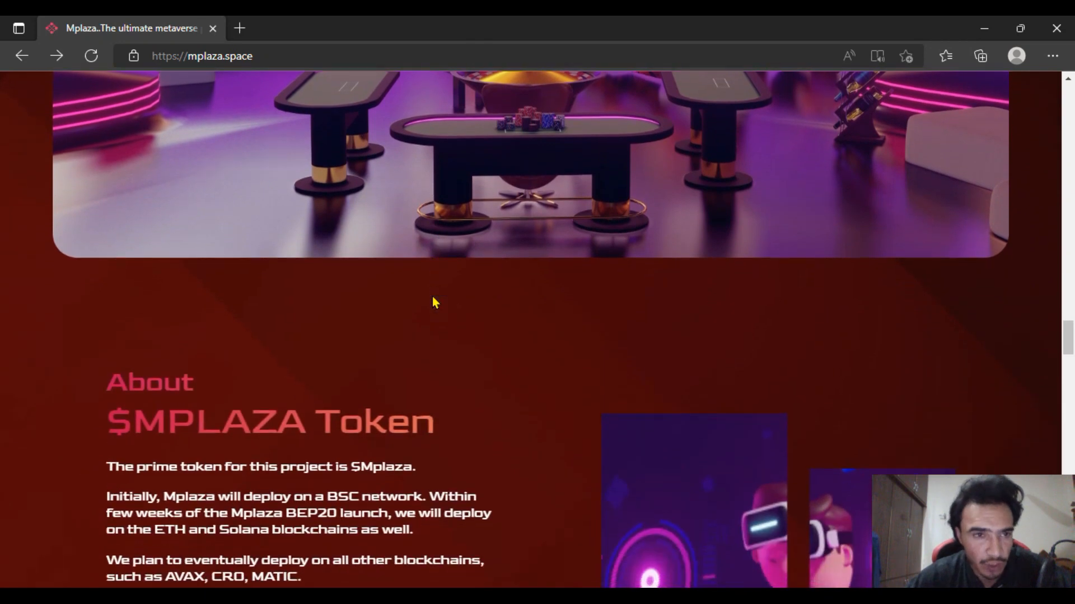
pyautogui.scroll(-3)
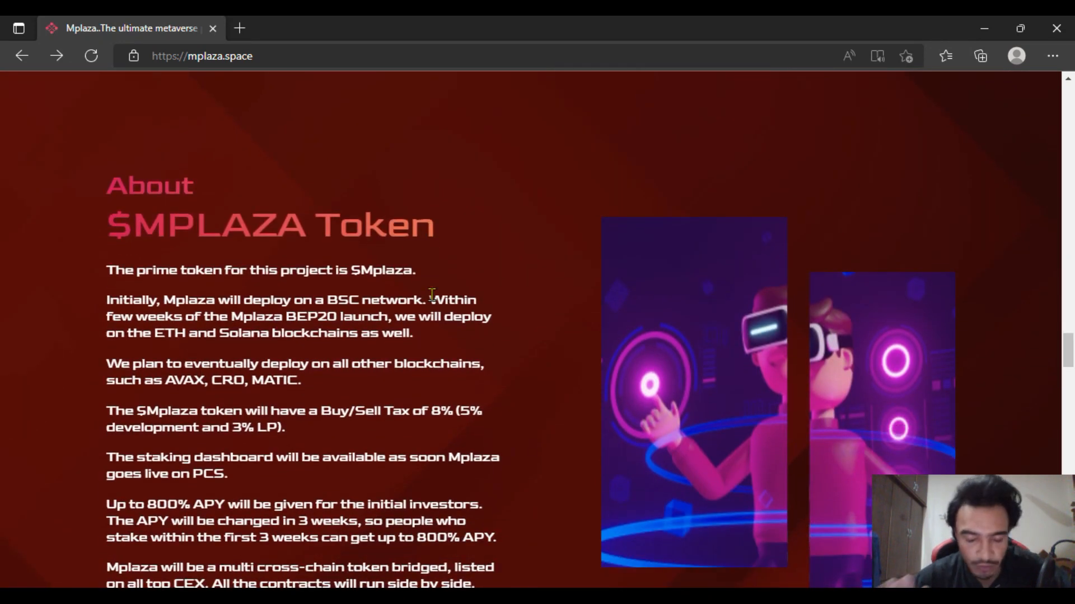
pyautogui.scroll(-3)
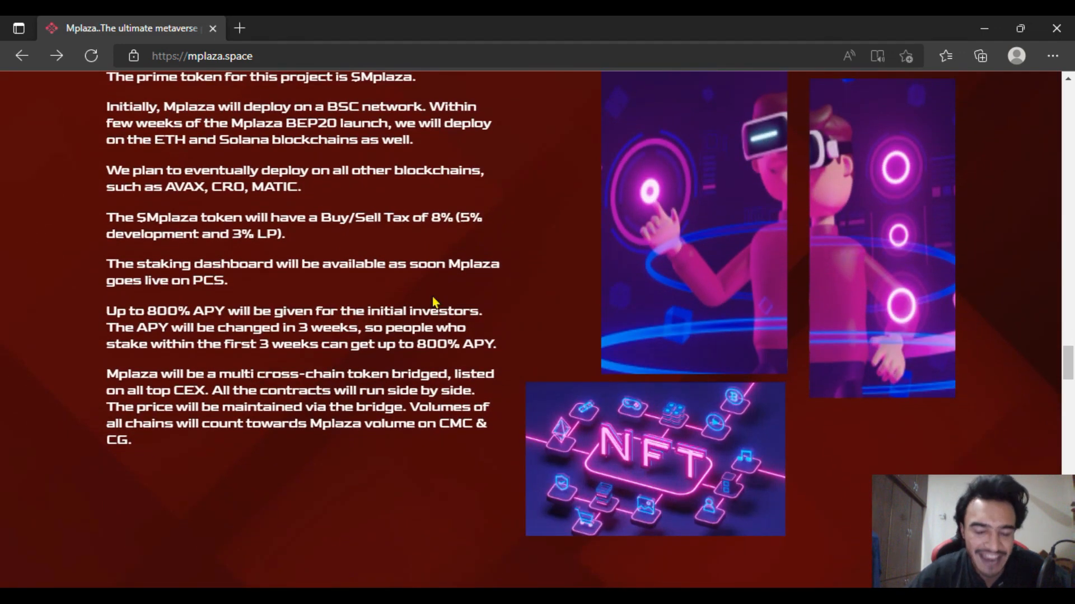